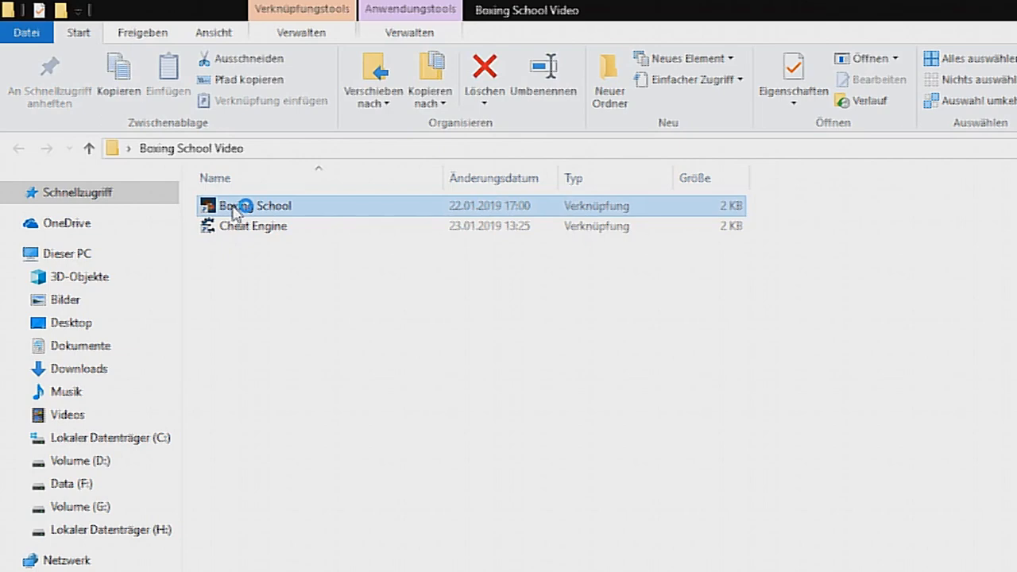
- Launch Boxing School from its shortcut and start it with the default graphics settings
double_click(255, 206)
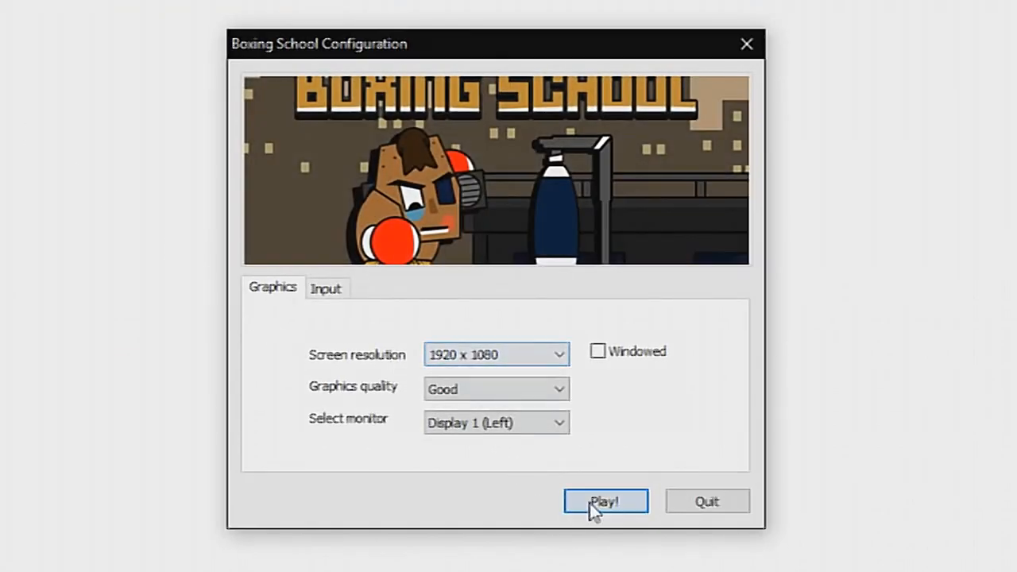
left_click(604, 502)
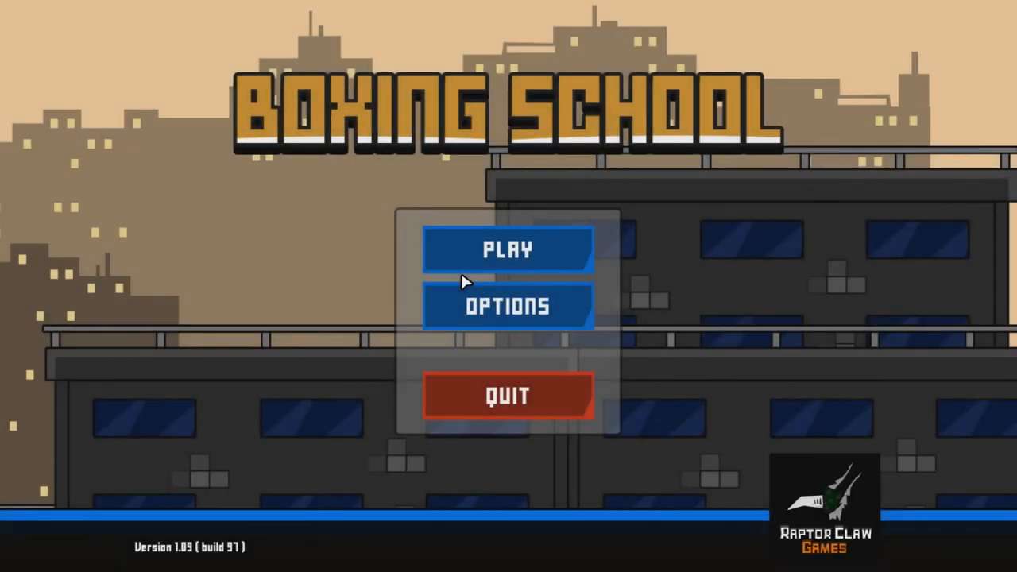
mouse_move(568, 247)
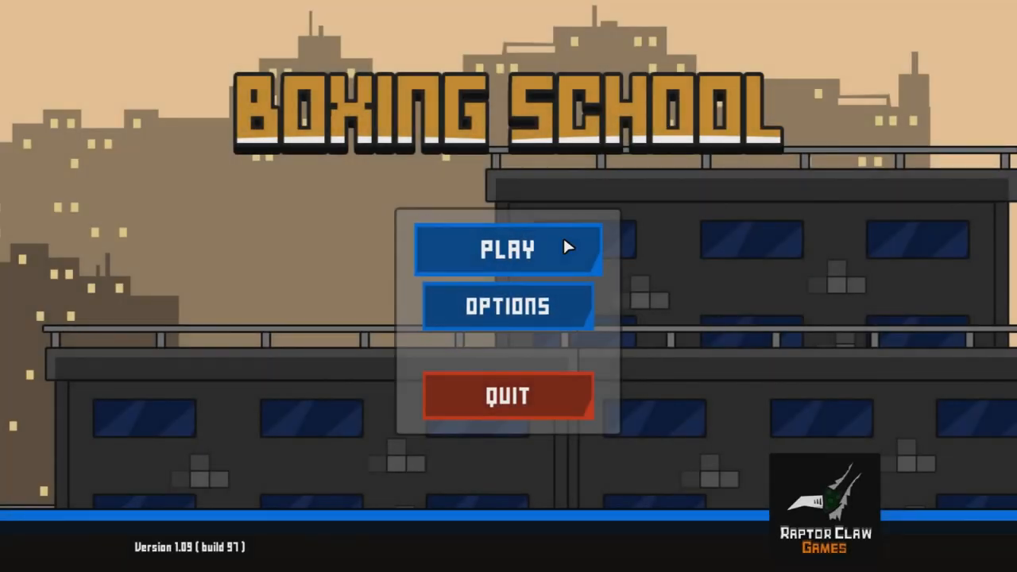
- Create a new game in the empty second save slot and accept the starting setup
left_click(507, 248)
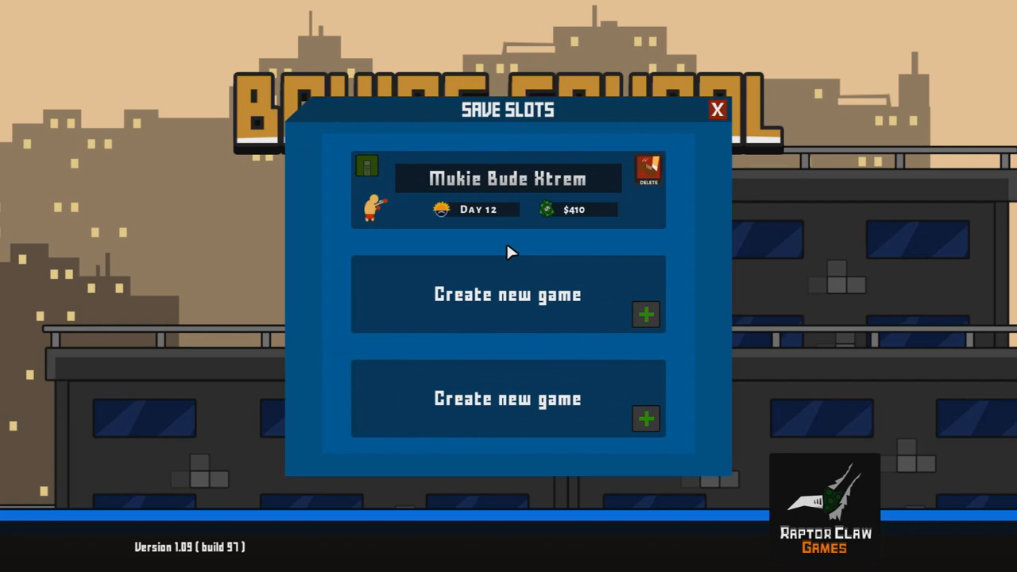
mouse_move(508, 294)
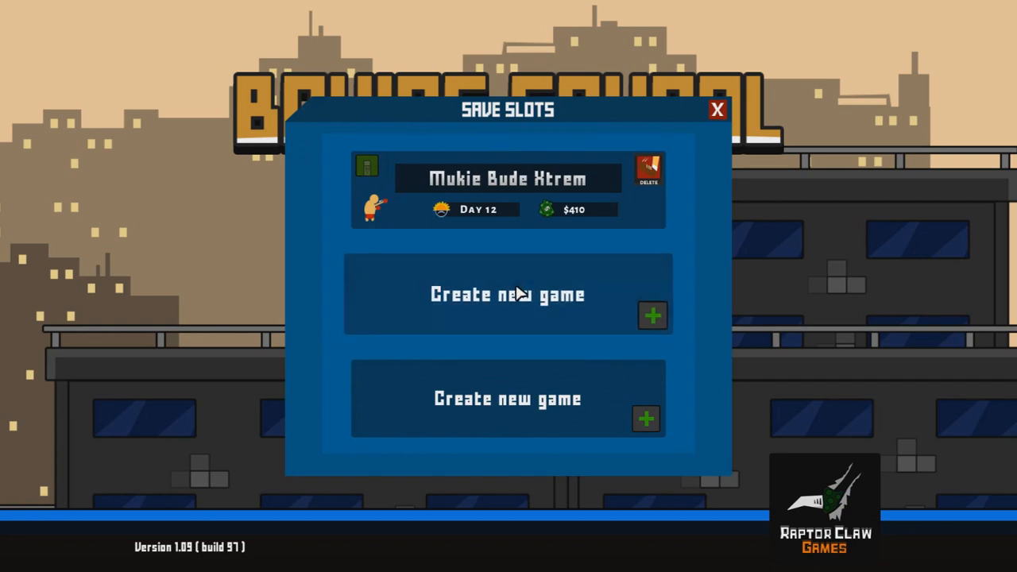
left_click(507, 191)
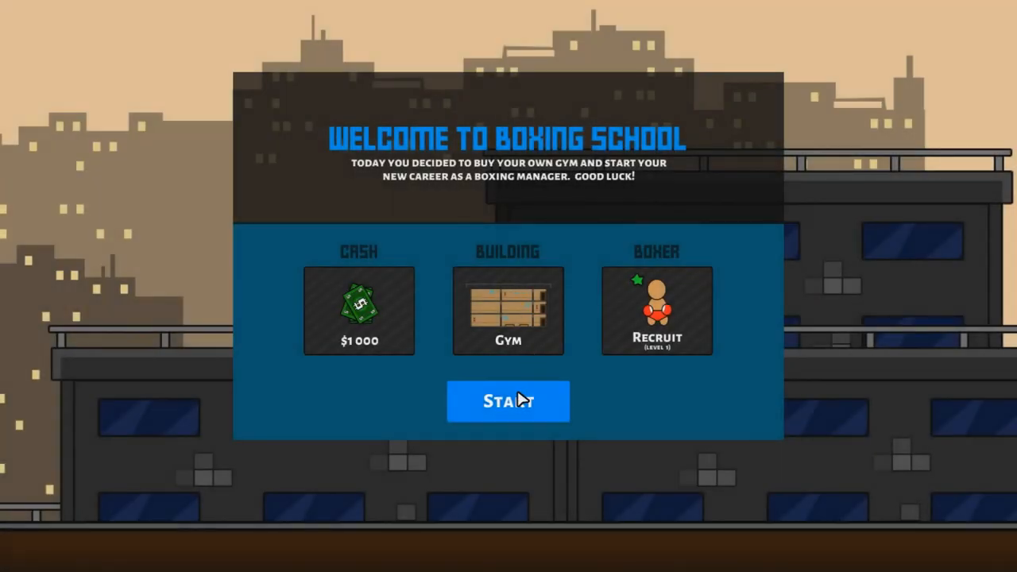
left_click(507, 401)
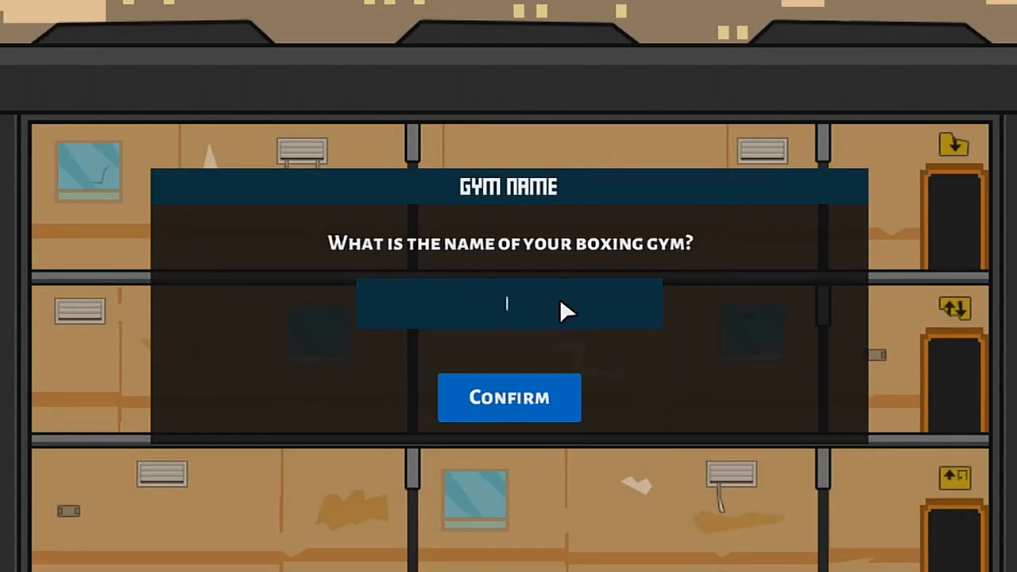
- Name the gym 'cheat Engi' and confirm
type("c")
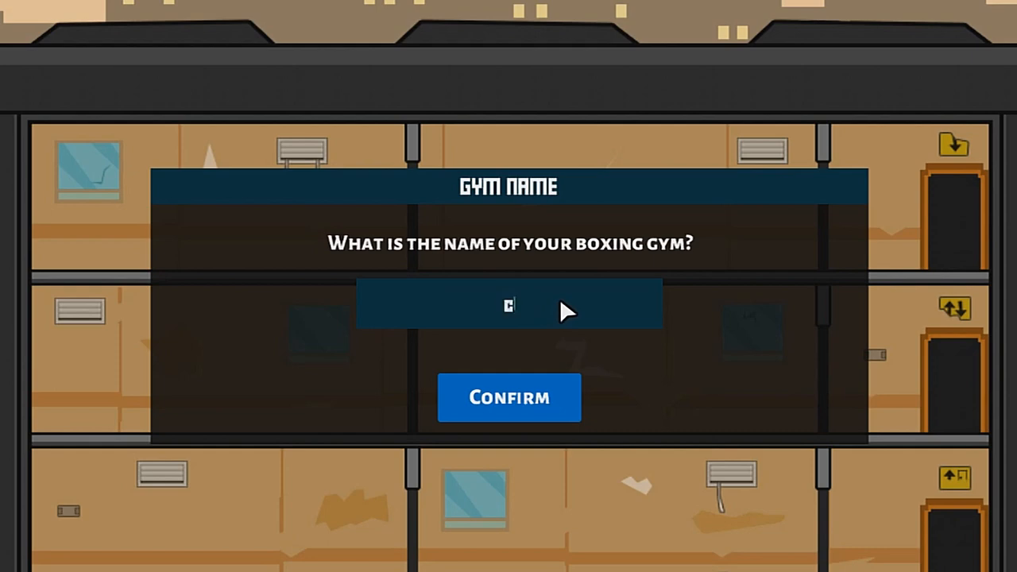
type("h")
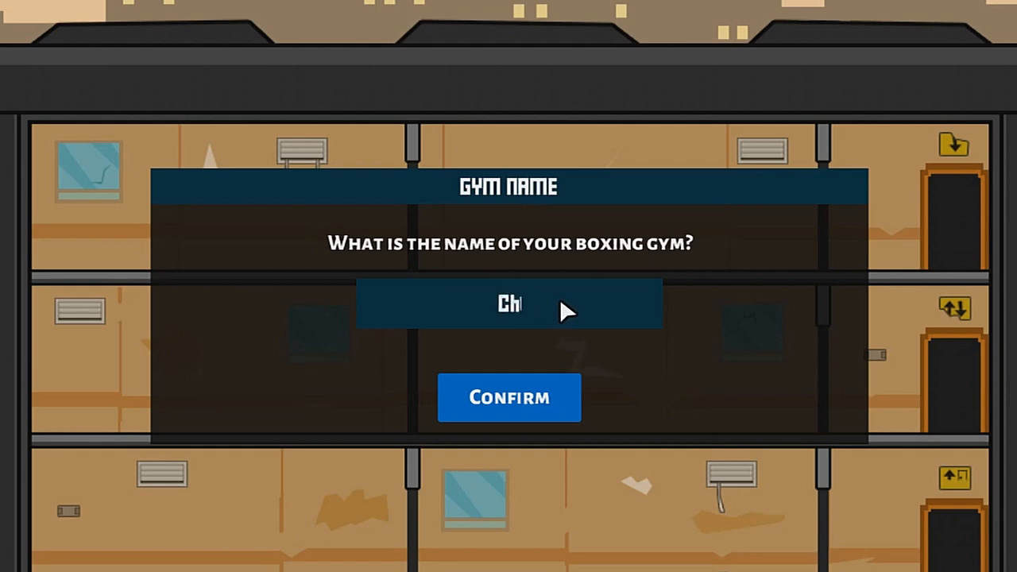
type("eat Engi")
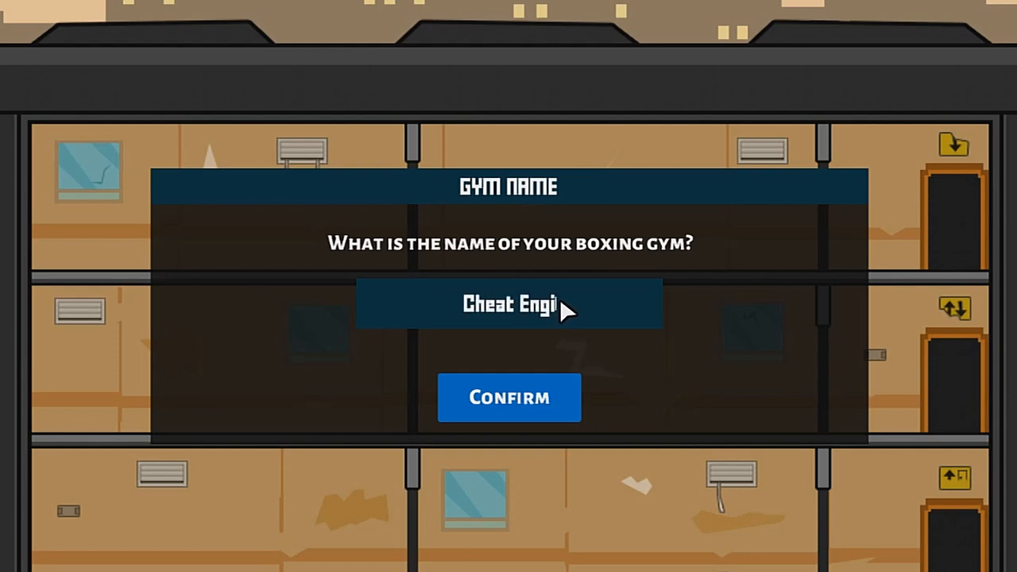
left_click(509, 397)
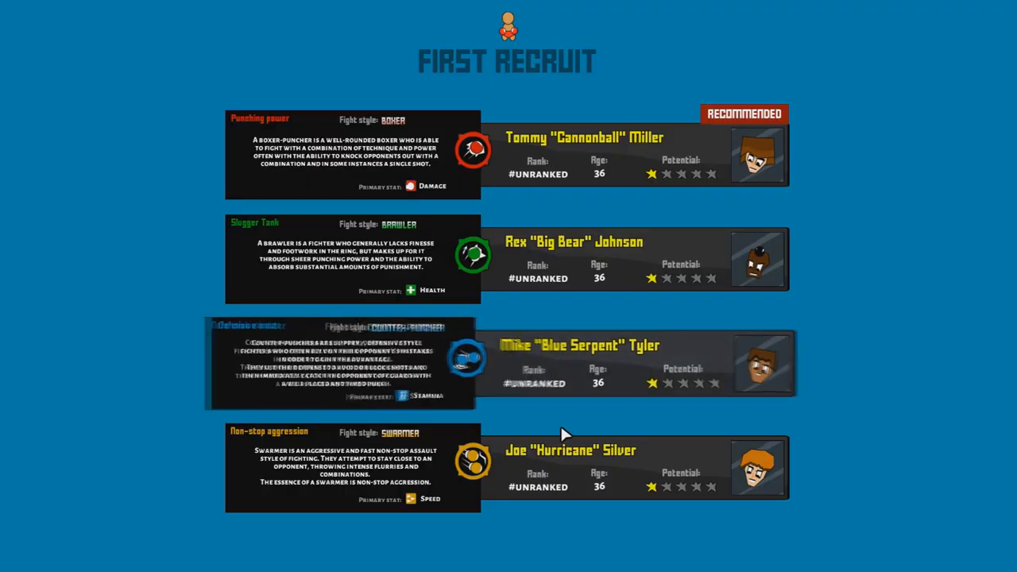
- Recruit Tommy "Cannonball" Miller, dismiss the Minor Circuit overview, and view then close his profile
left_click(635, 147)
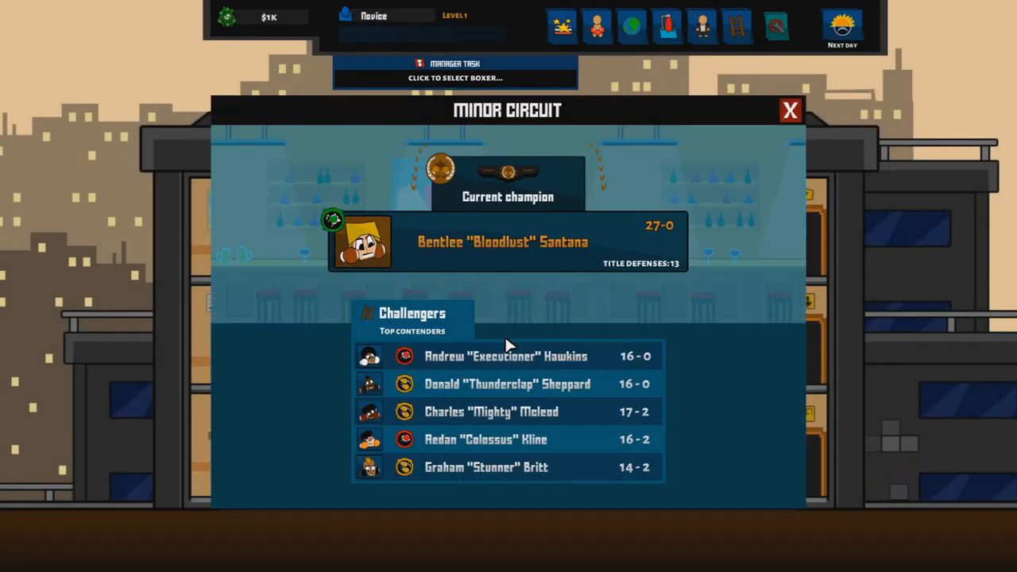
left_click(789, 110)
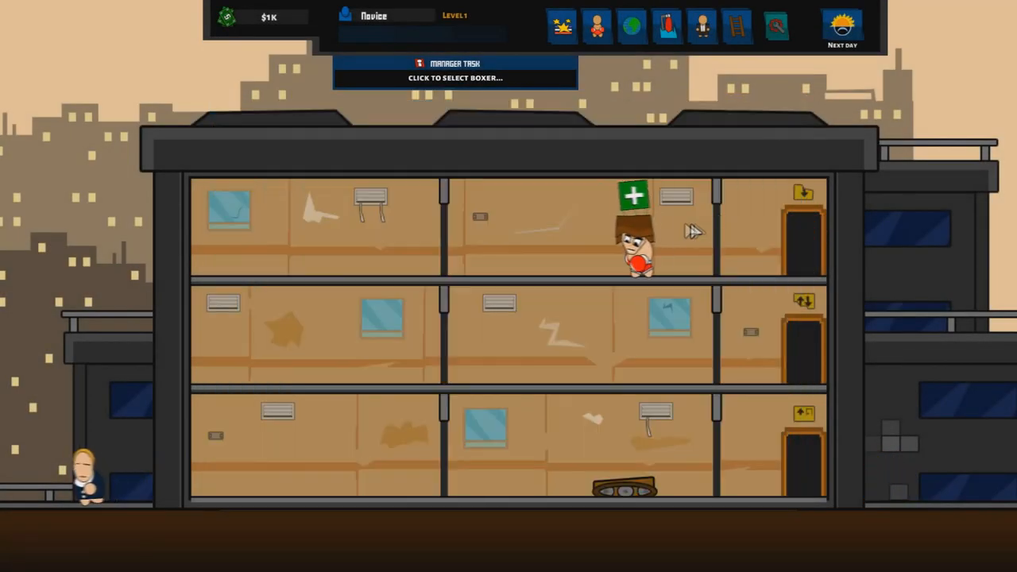
left_click(633, 247)
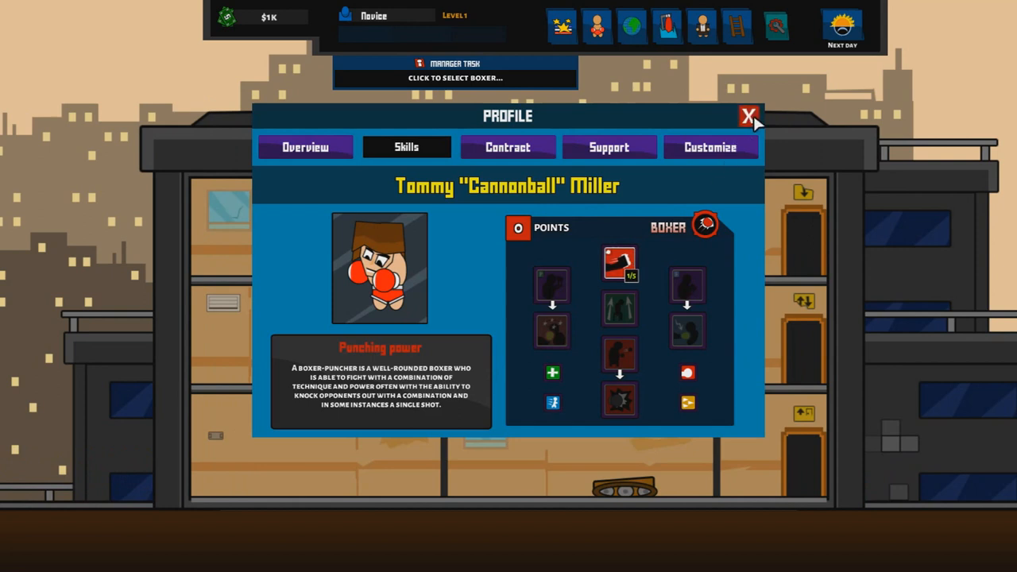
left_click(748, 116)
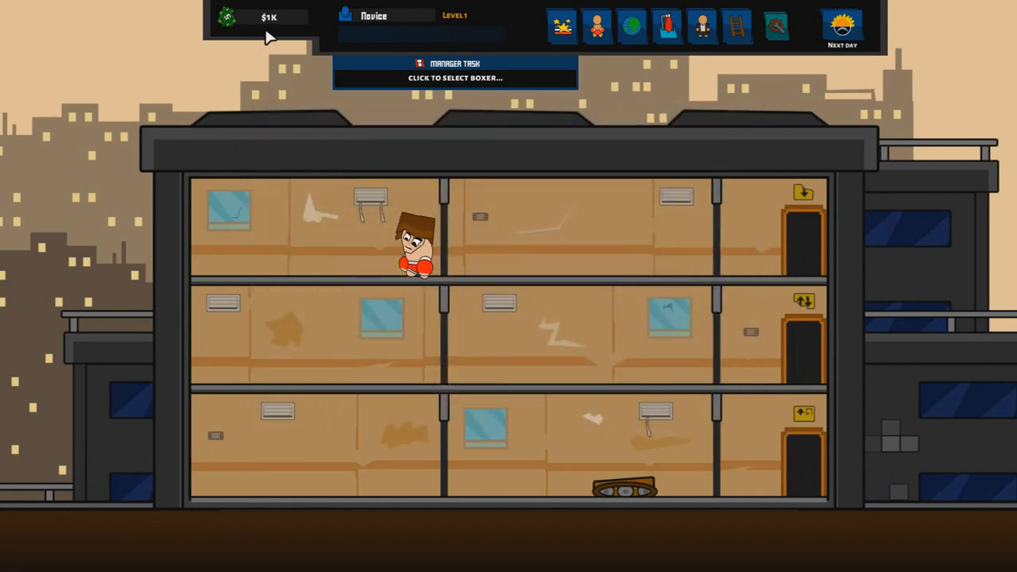
mouse_move(272, 62)
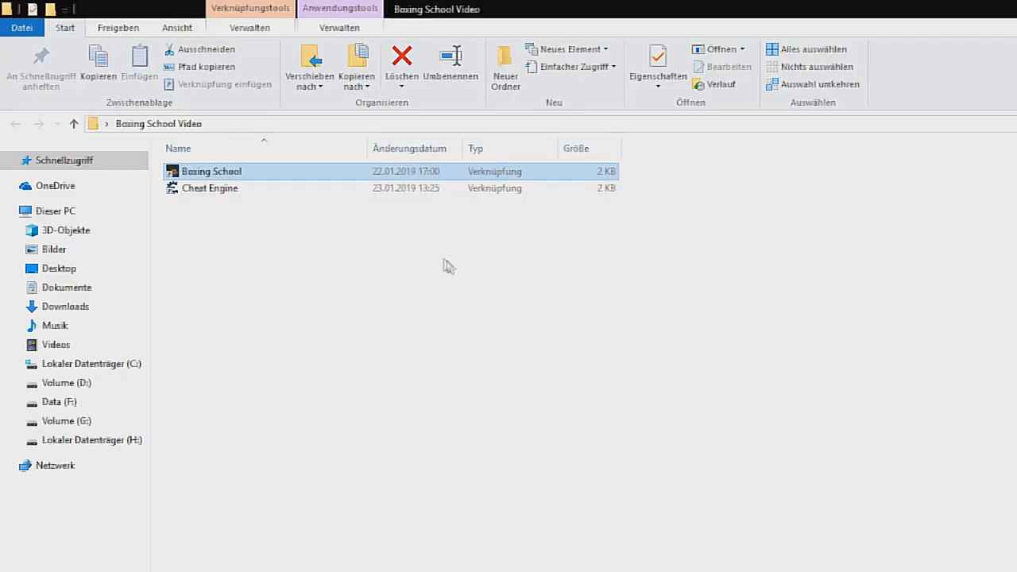
mouse_move(225, 196)
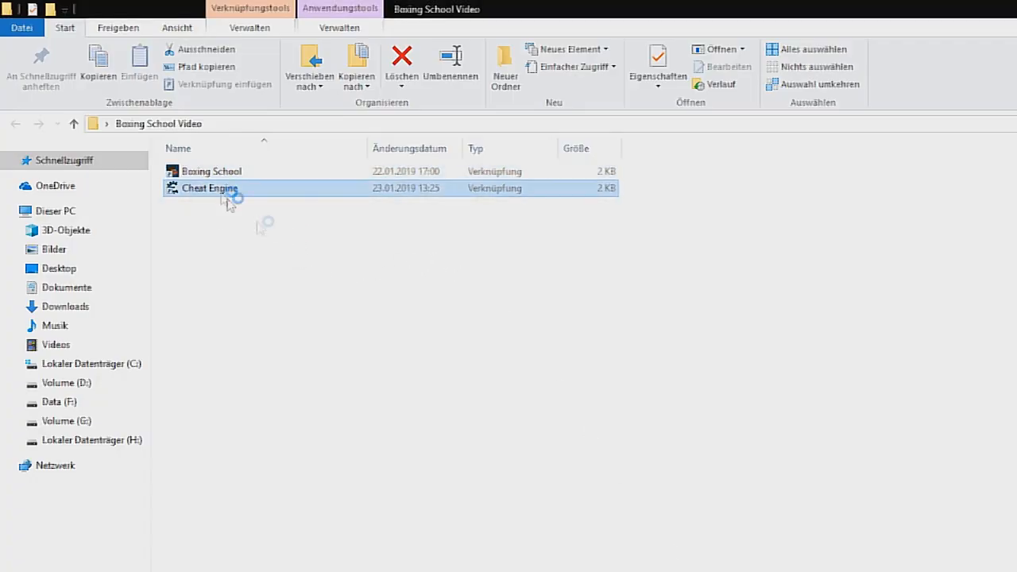
- Launch Cheat Engine and attach it to the boxingschool.exe process
double_click(209, 188)
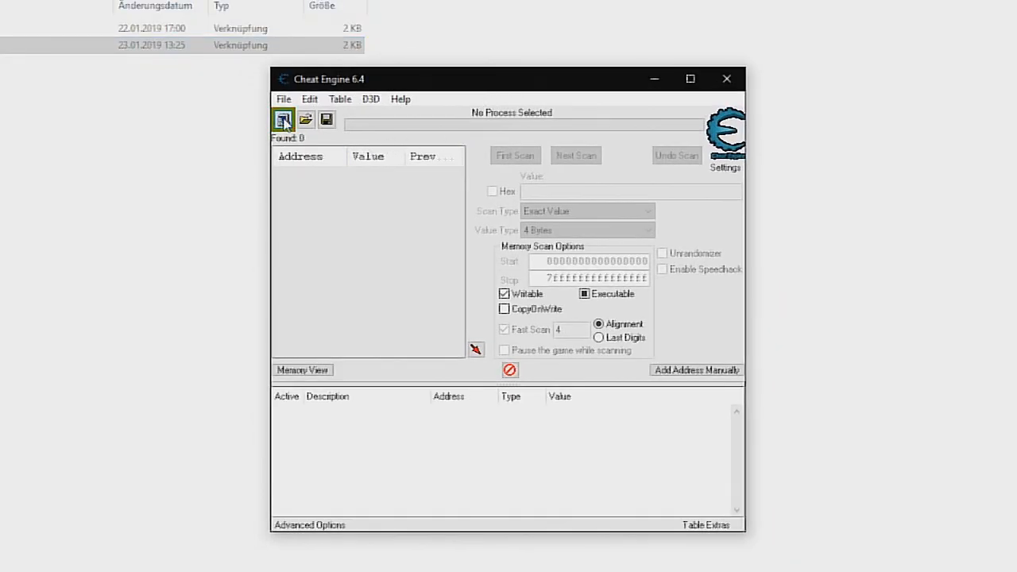
left_click(283, 119)
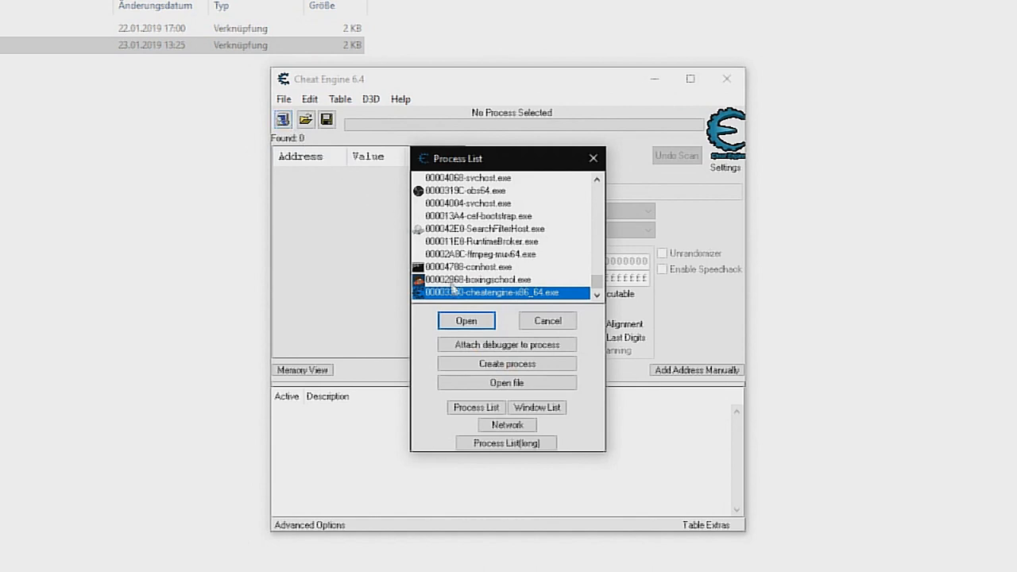
left_click(477, 278)
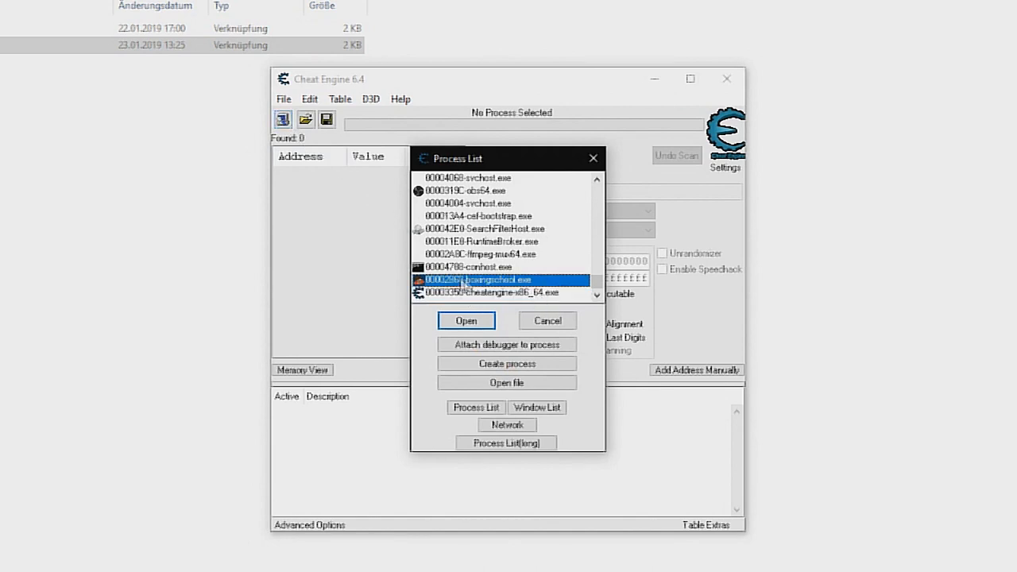
left_click(466, 320)
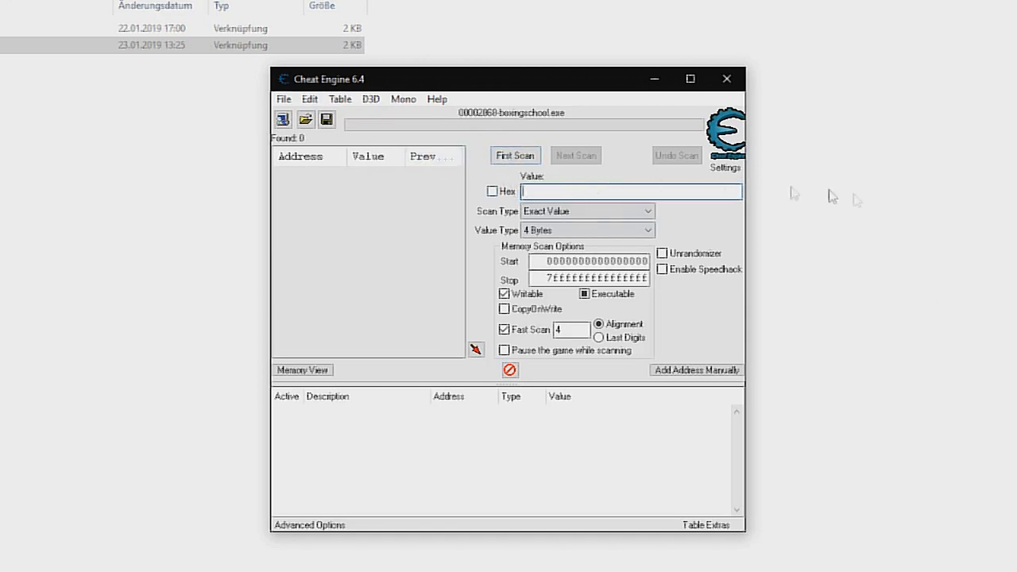
- Run a first scan for the value 1000, then buy a Gym Shop item in-game
type("1000")
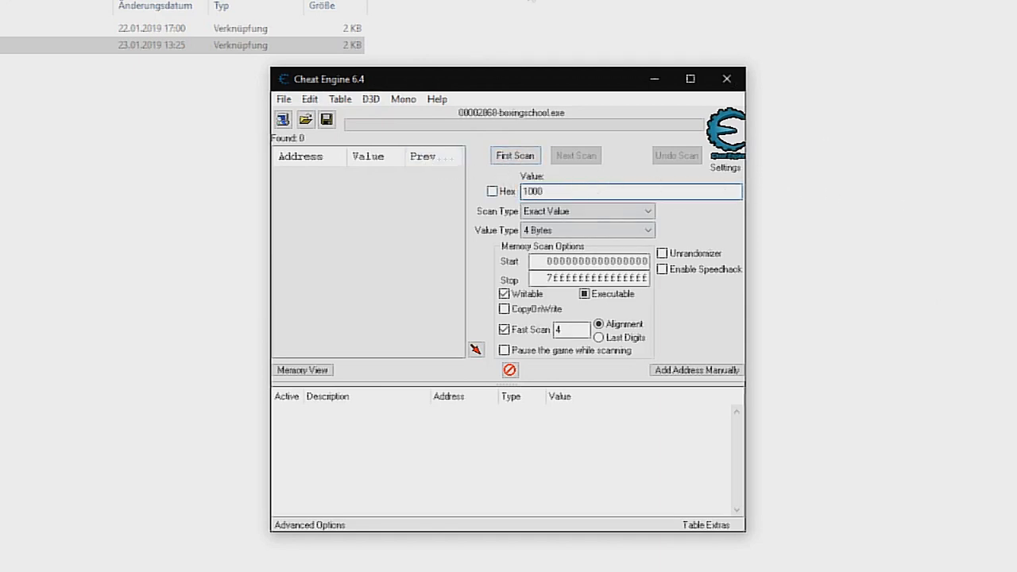
left_click(515, 154)
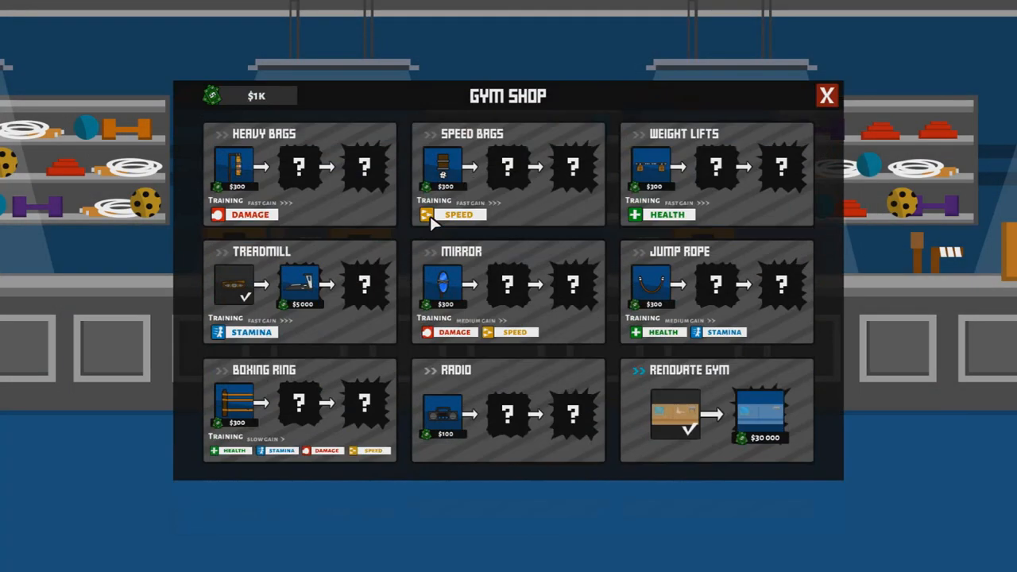
left_click(233, 166)
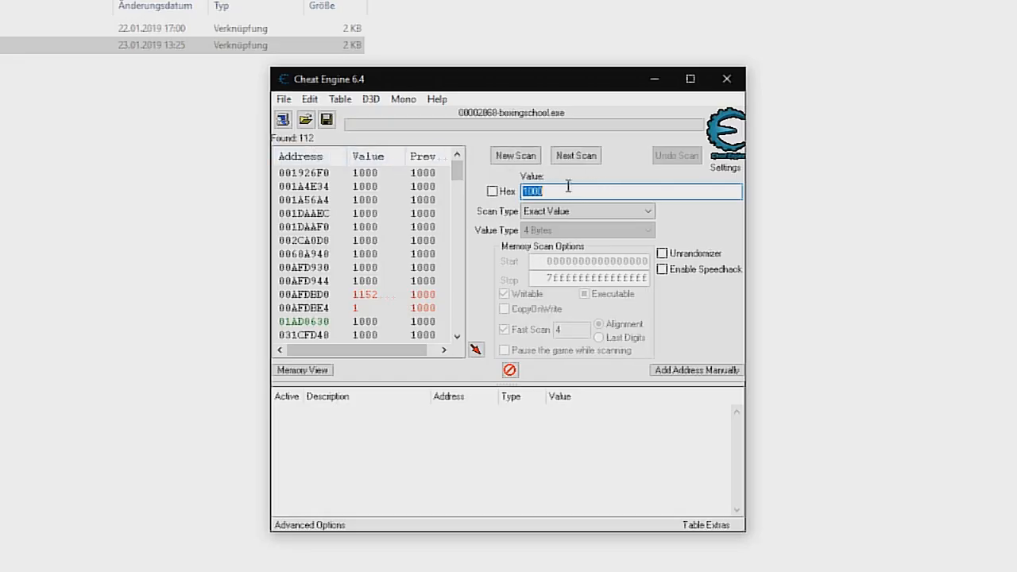
type("700")
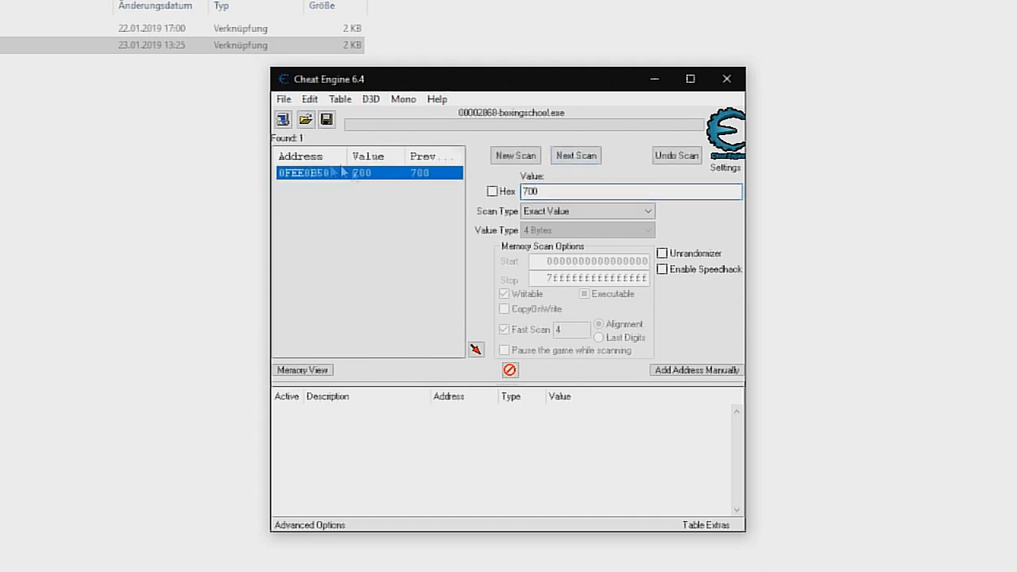
double_click(365, 172)
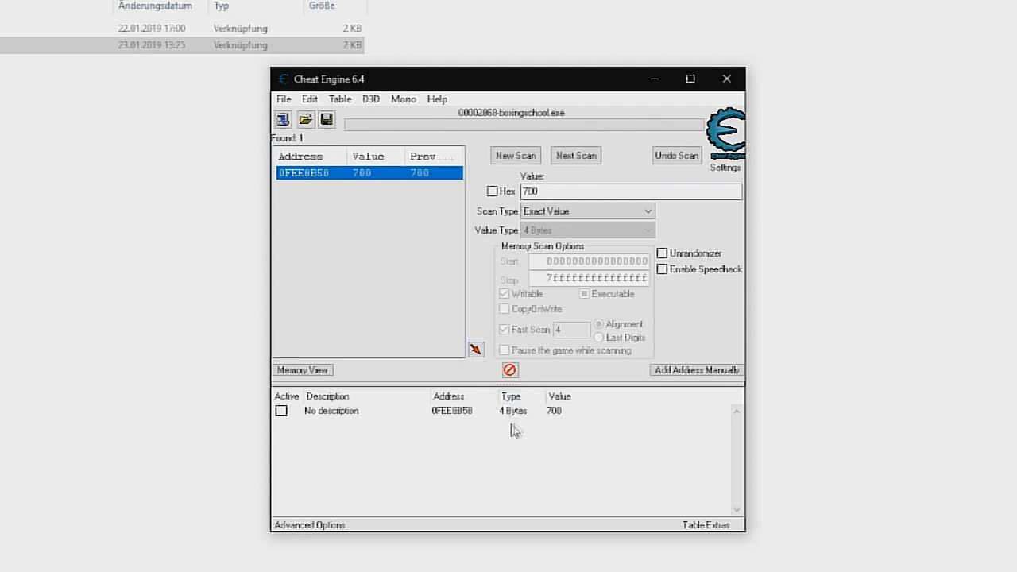
double_click(553, 411)
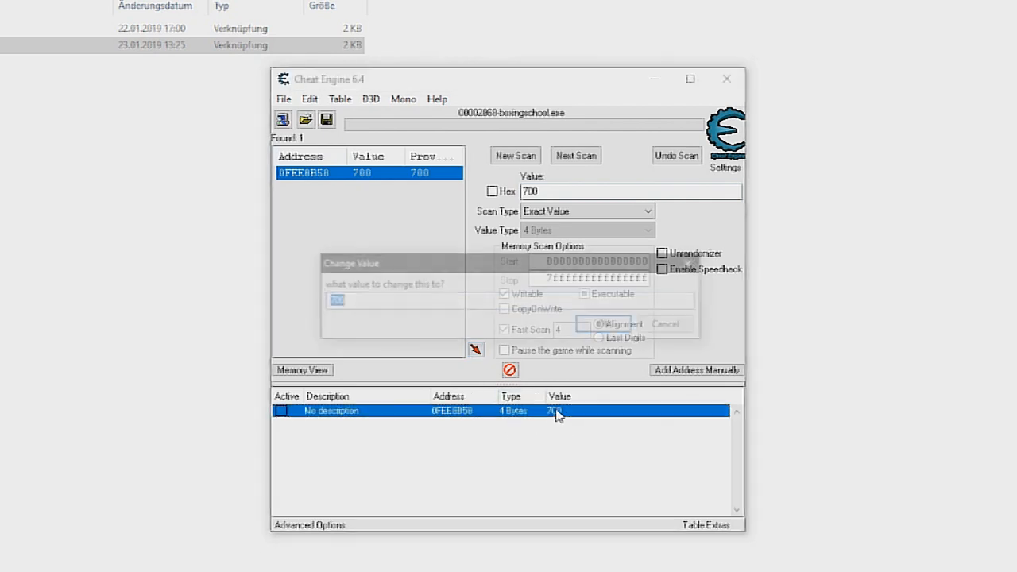
double_click(554, 411)
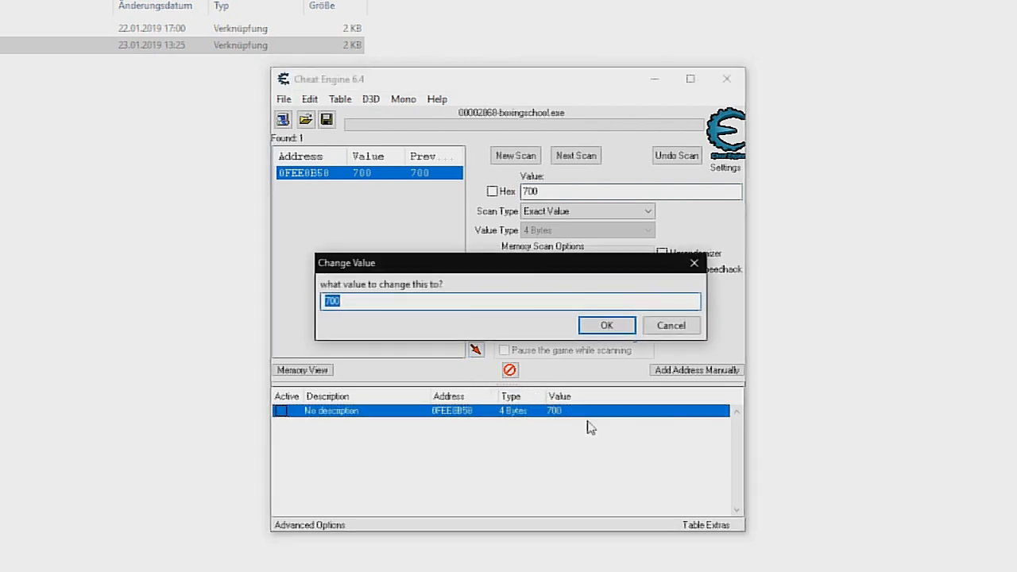
type("9090909090")
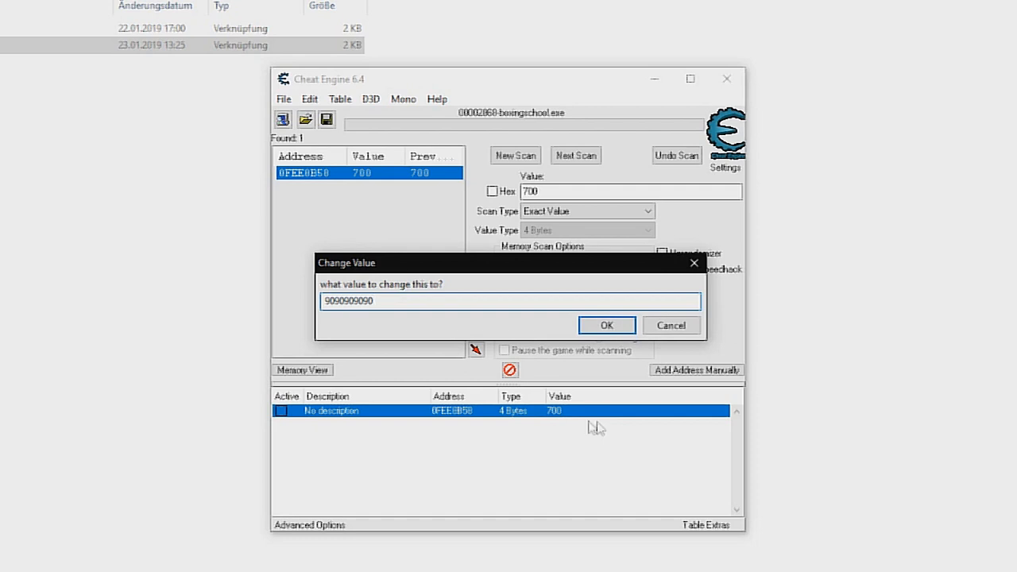
left_click(606, 325)
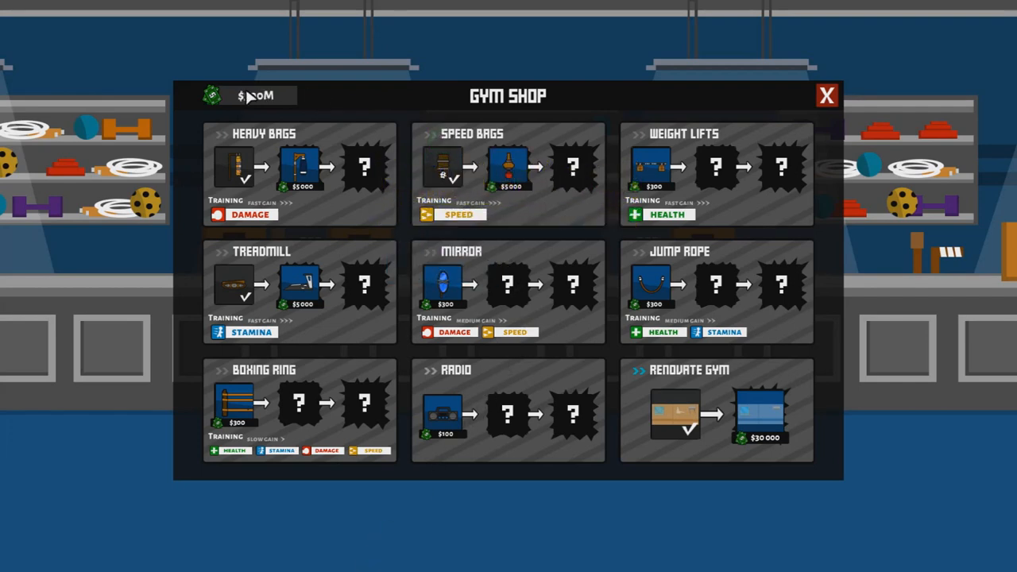
- Close the Gym Shop and save the game with $500M cash
left_click(826, 95)
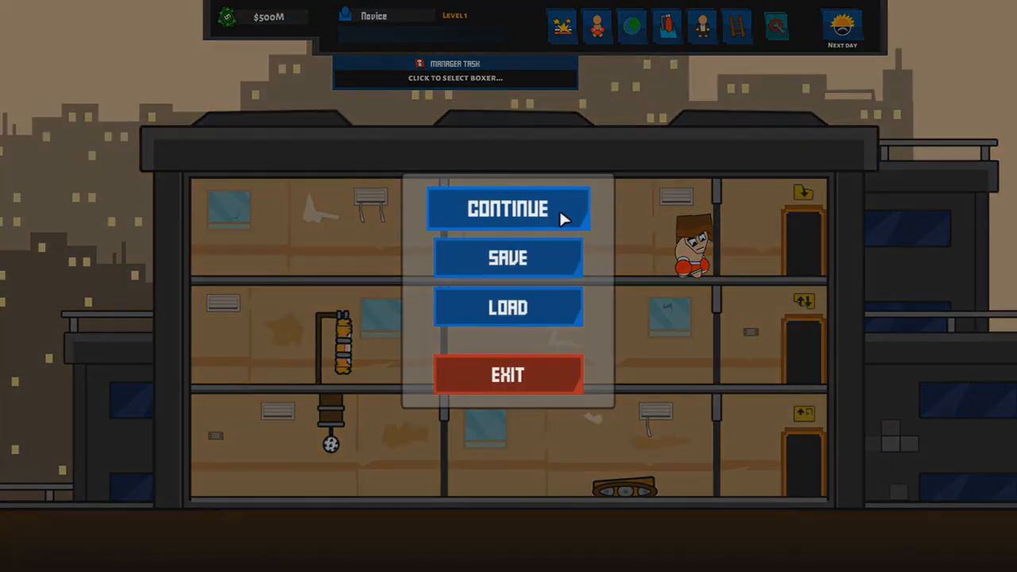
left_click(506, 257)
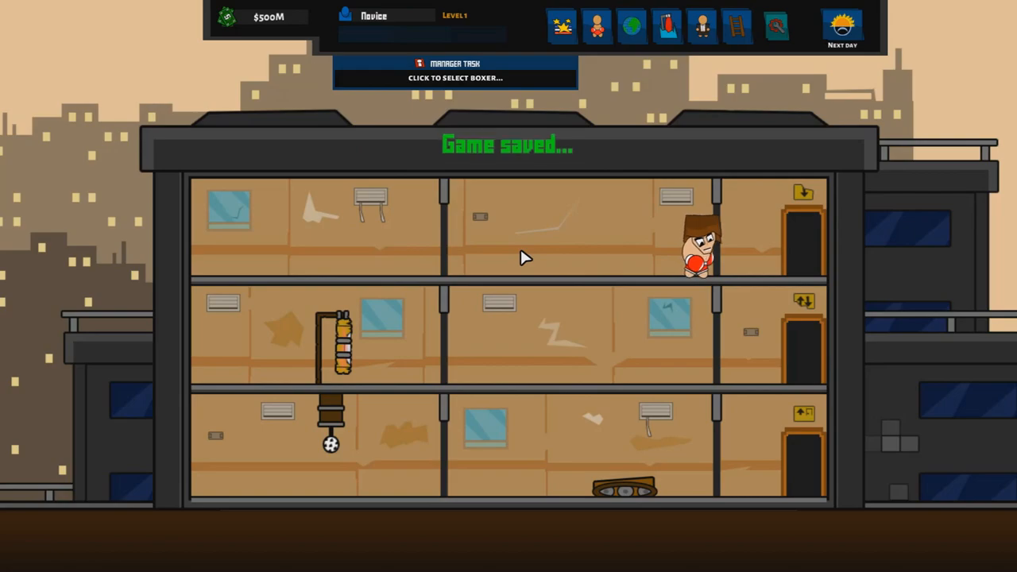